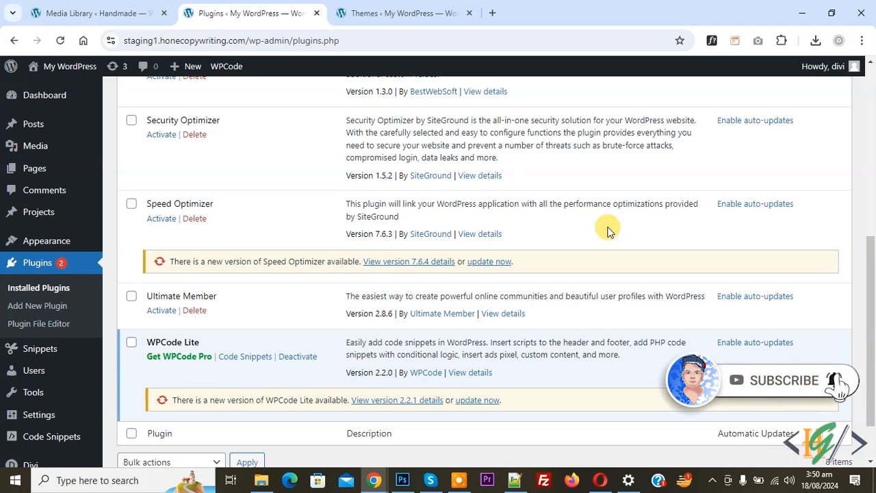
mouse_move(426, 212)
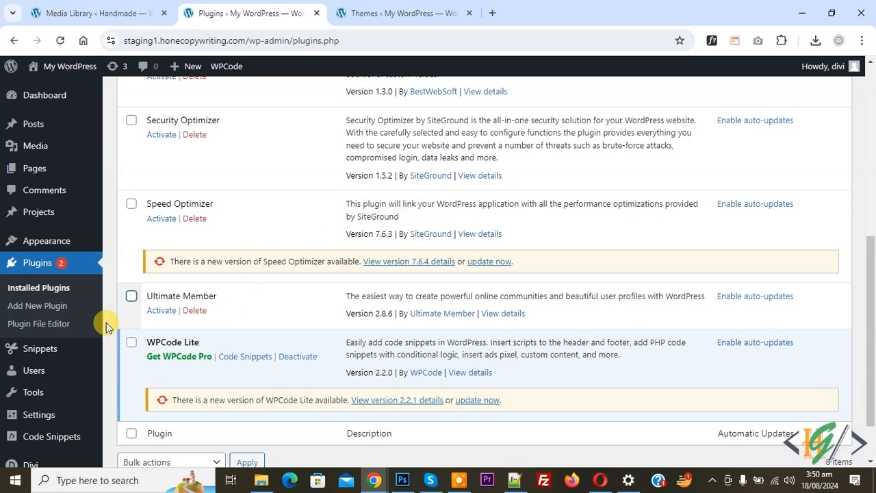
Open the Add Plugins page in a new tab and search for 'wpcode'
right_click(37, 305)
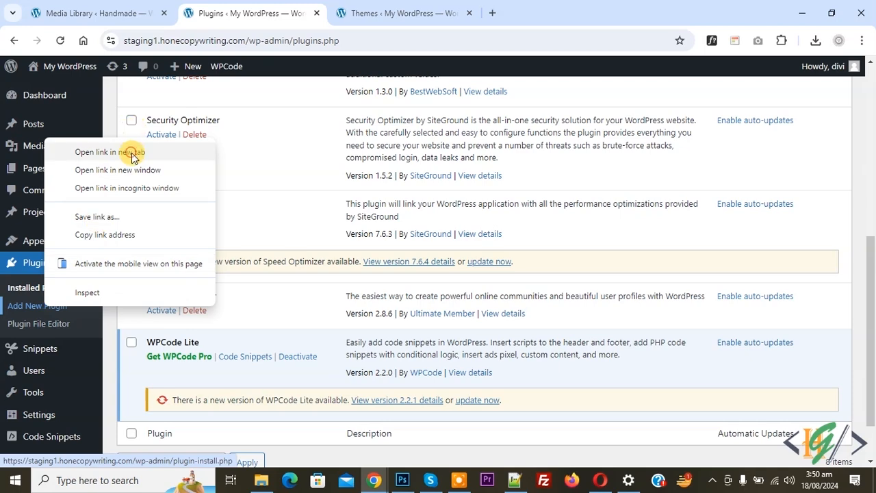
click(110, 152)
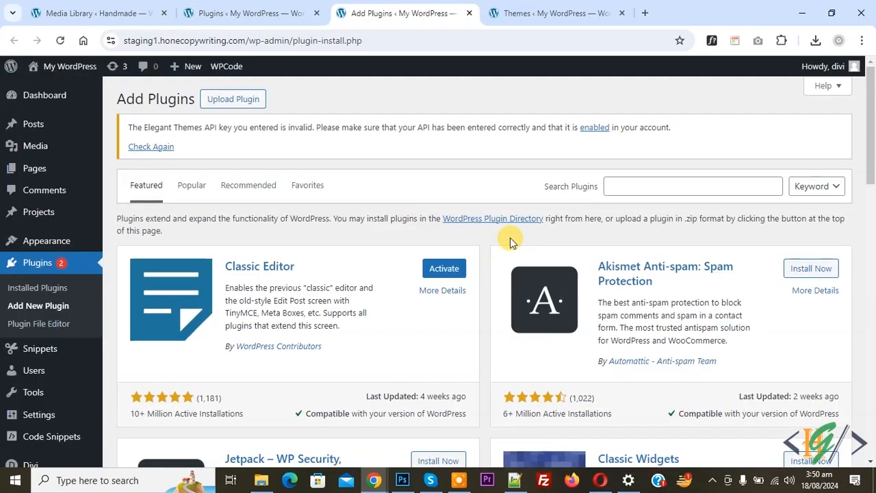
text(wpcode)
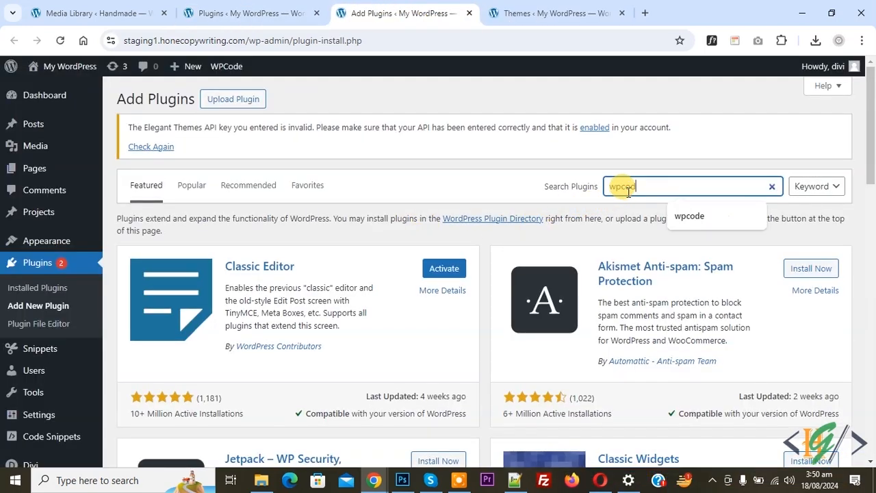
key(Enter)
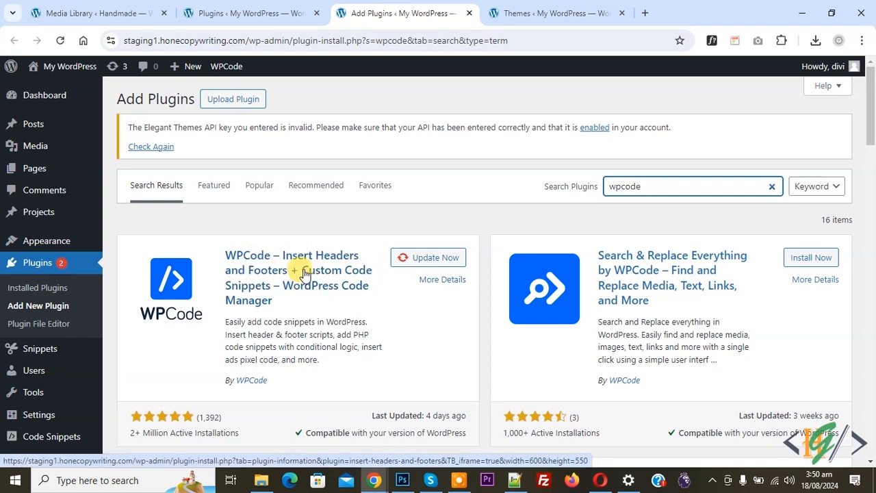
mouse_move(304, 280)
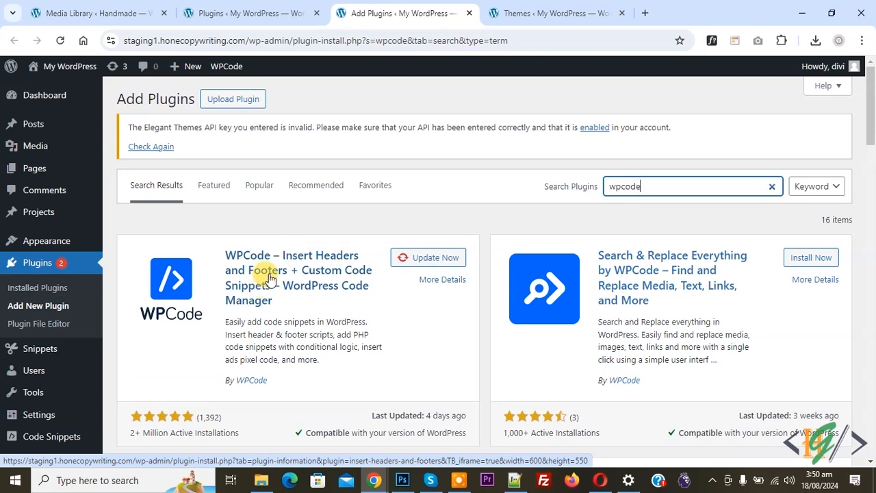
mouse_move(38, 436)
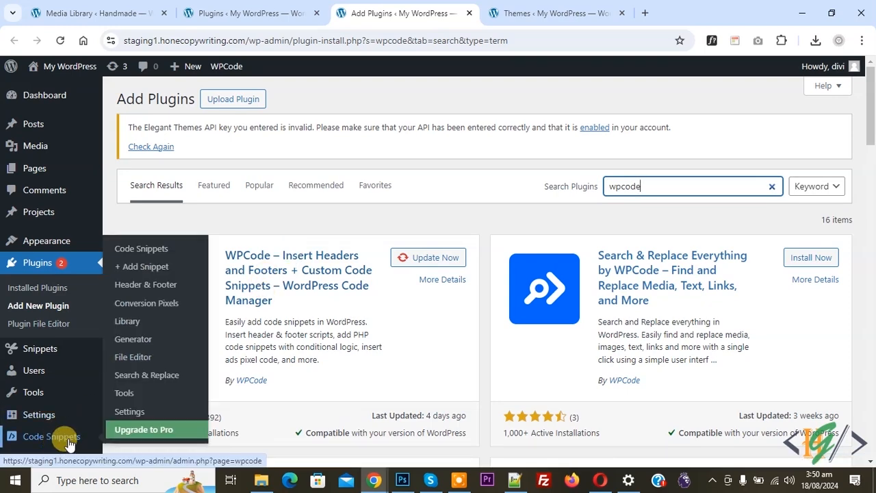
Start a new WPCode snippet from Code Snippets, then return to the installed plugins tab
click(142, 266)
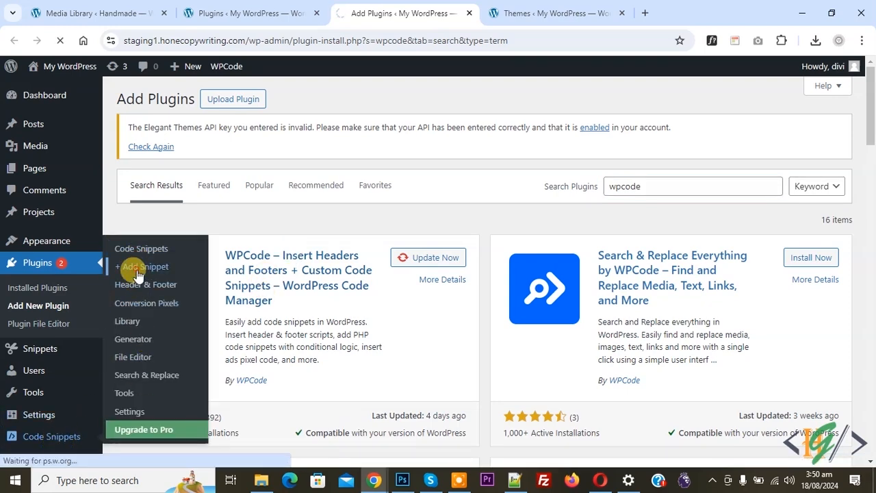
click(143, 266)
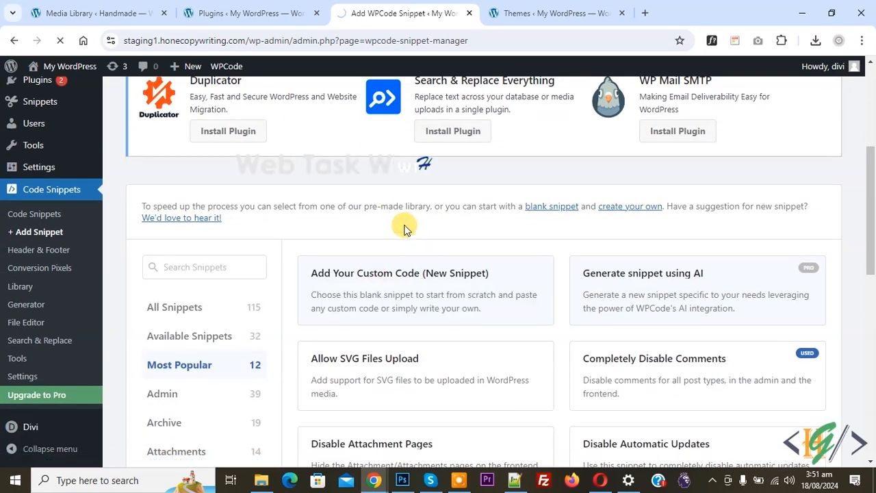
click(250, 13)
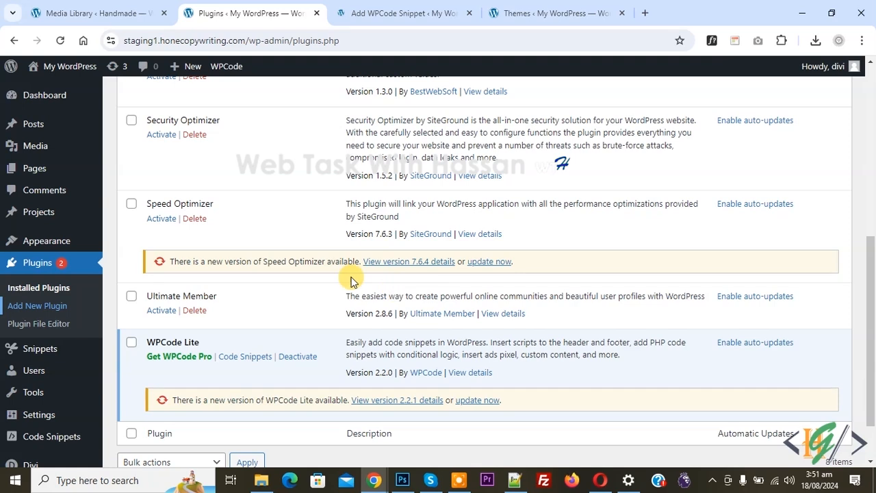
mouse_move(471, 342)
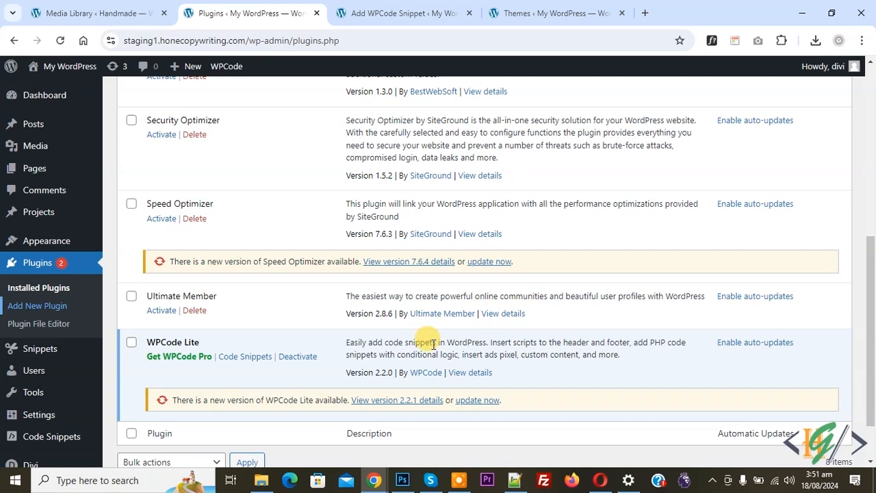
mouse_move(455, 338)
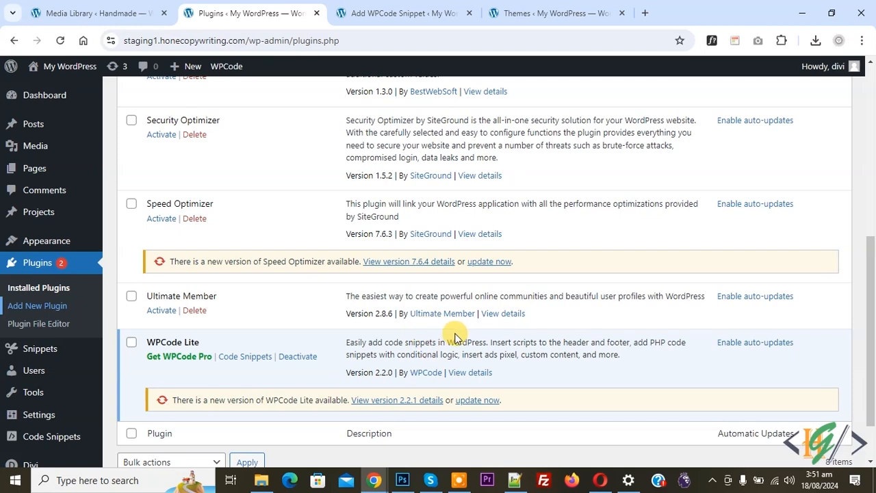
Choose Add Your Custom Code (New Snippet) in the Add WPCode Snippet tab
click(404, 13)
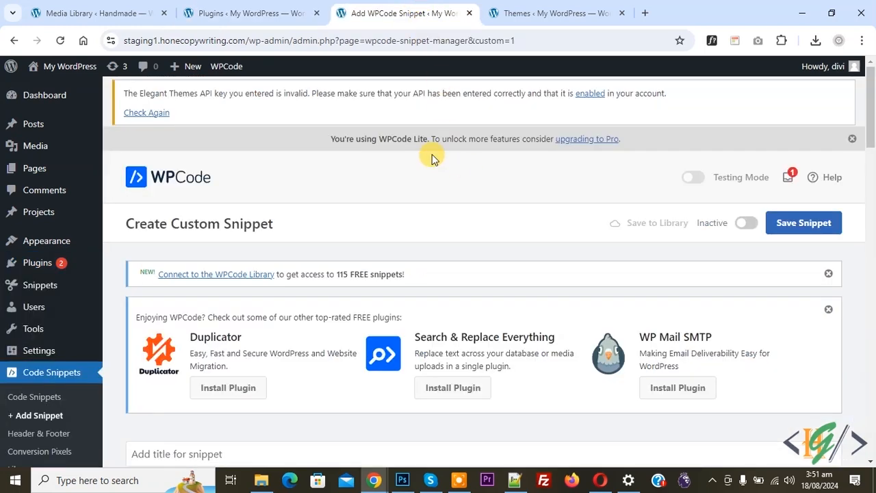
Set Code Type to PHP Snippet and paste the auto_update_plugin and auto_update_theme filters
scroll(down, 3)
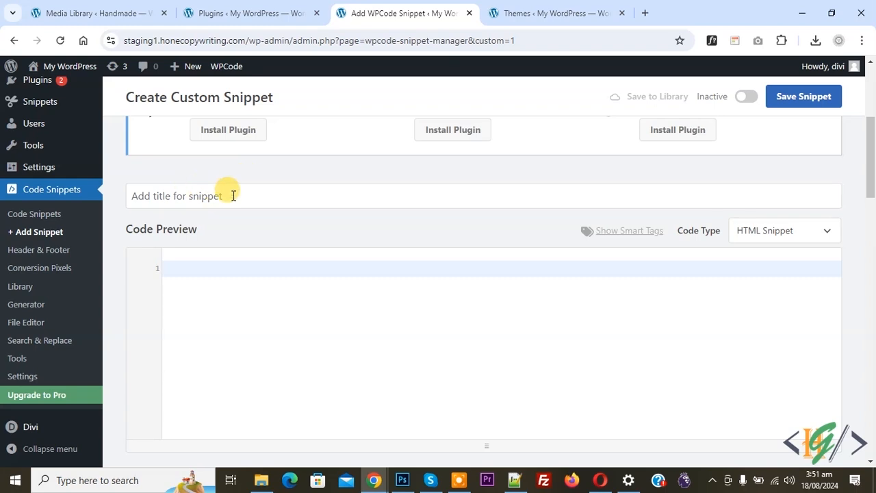
mouse_move(278, 212)
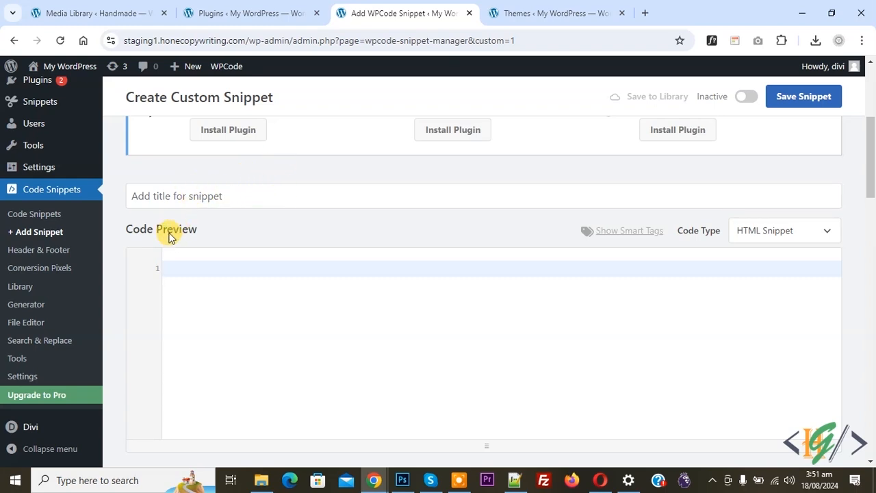
click(784, 230)
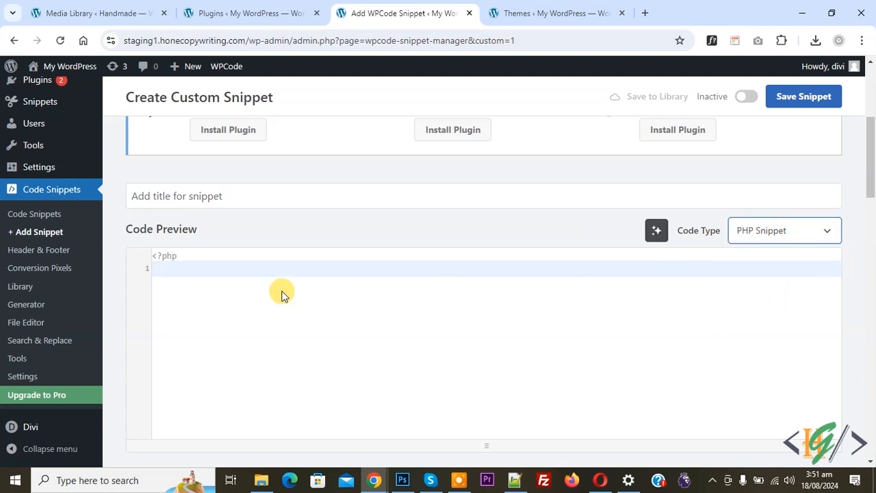
text(add_filter( 'auto_update_plugin', '__return_true' );)
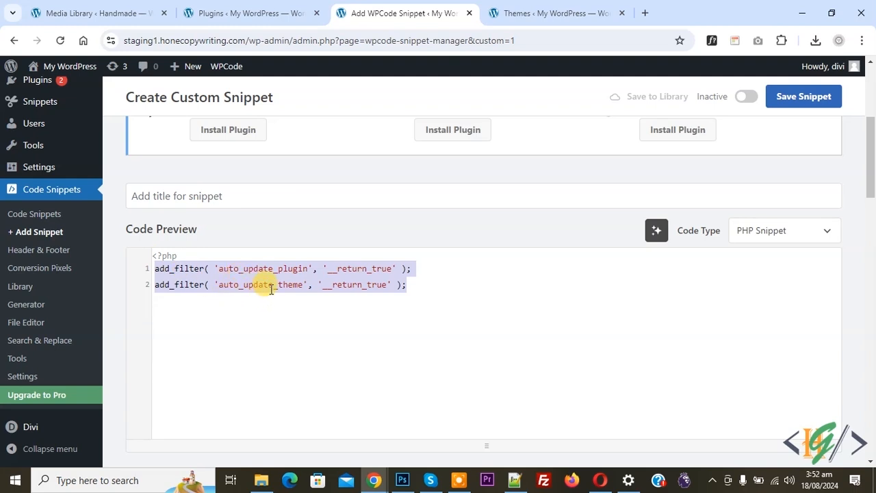
mouse_move(245, 268)
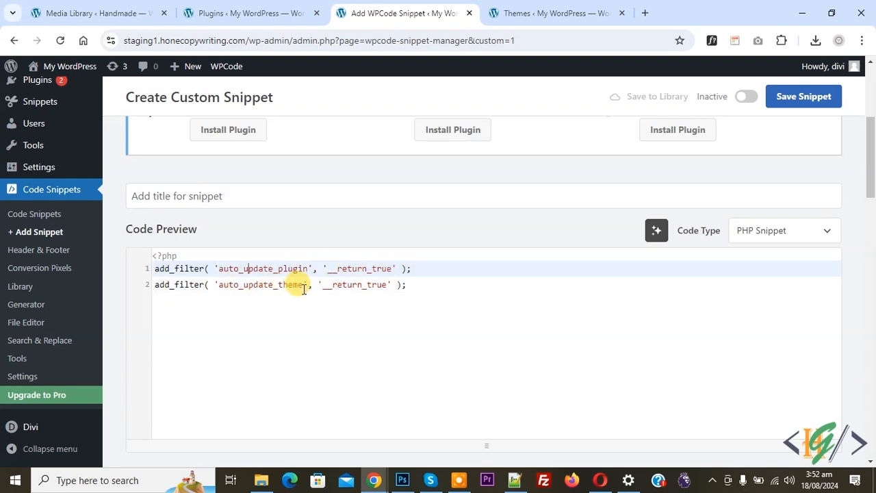
Keep Auto Insert / Run Everywhere, toggle the snippet to Active, and save it
scroll(down, 3)
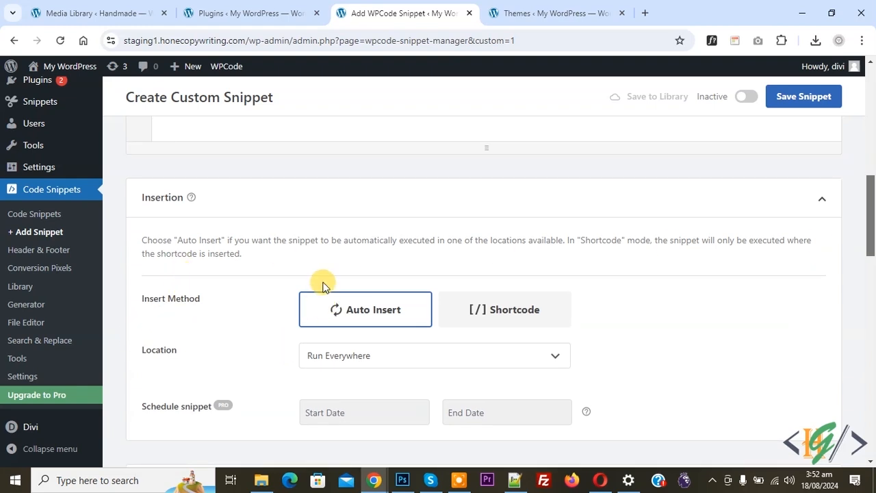
click(745, 95)
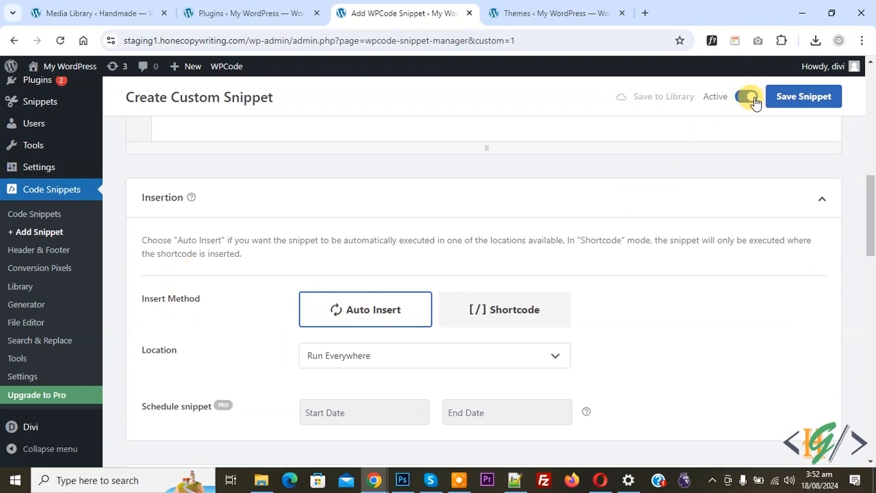
click(804, 96)
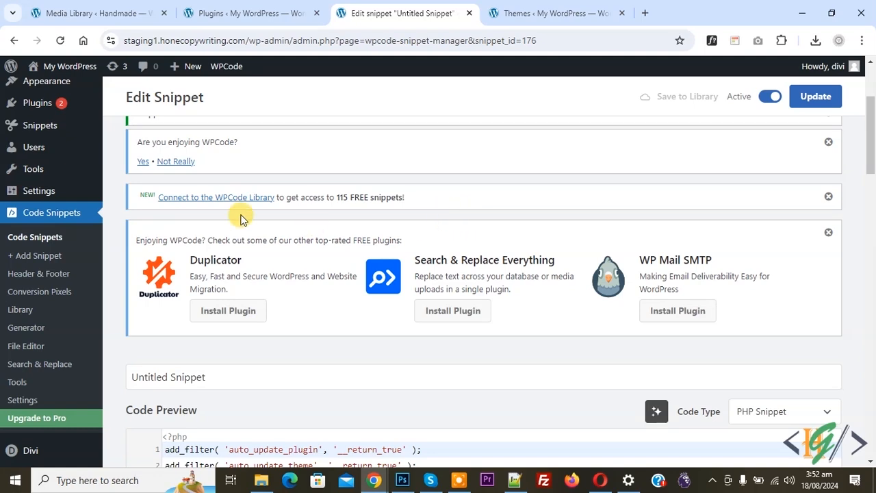
click(252, 13)
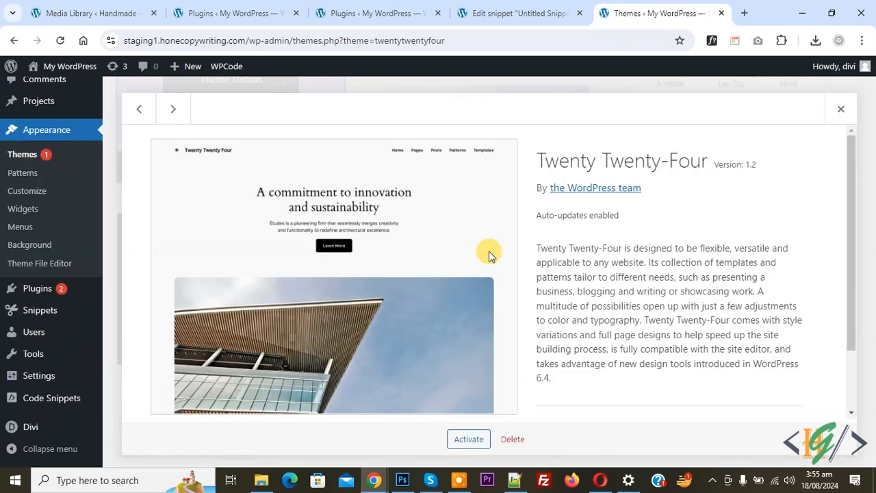
mouse_move(537, 214)
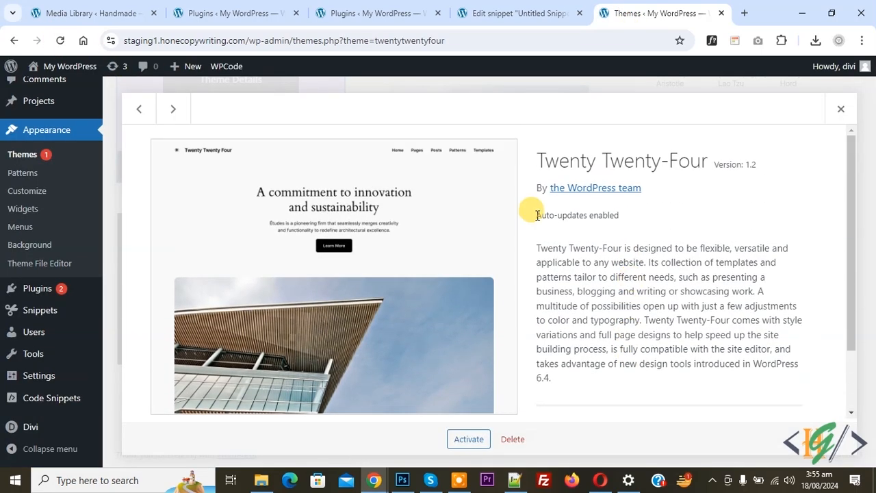
Close Twenty Twenty-Four theme details showing auto-updates enabled, then view the plugins list
click(840, 108)
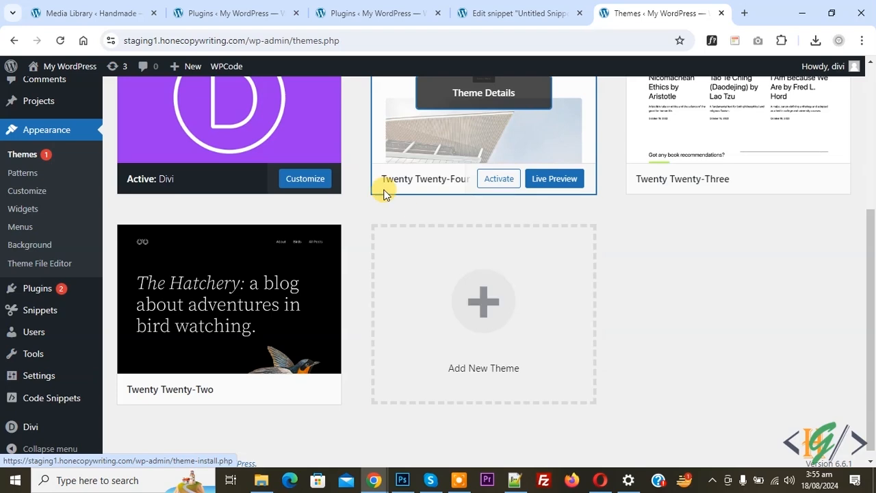
click(236, 13)
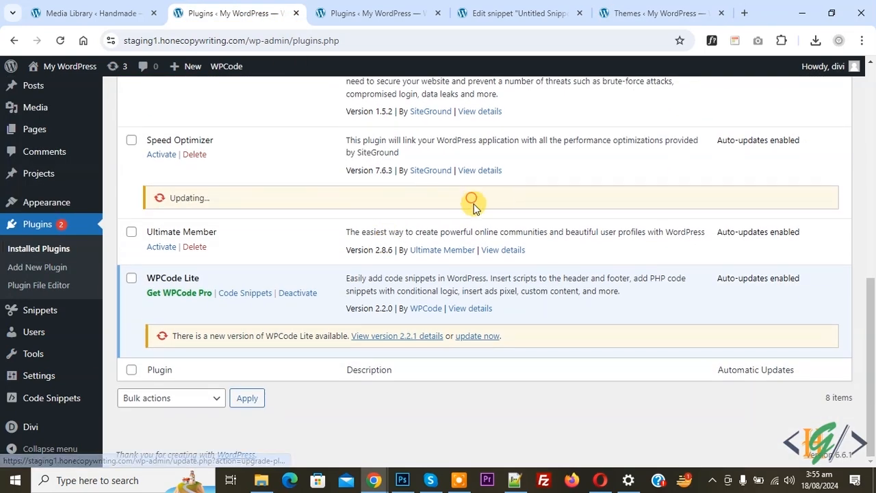